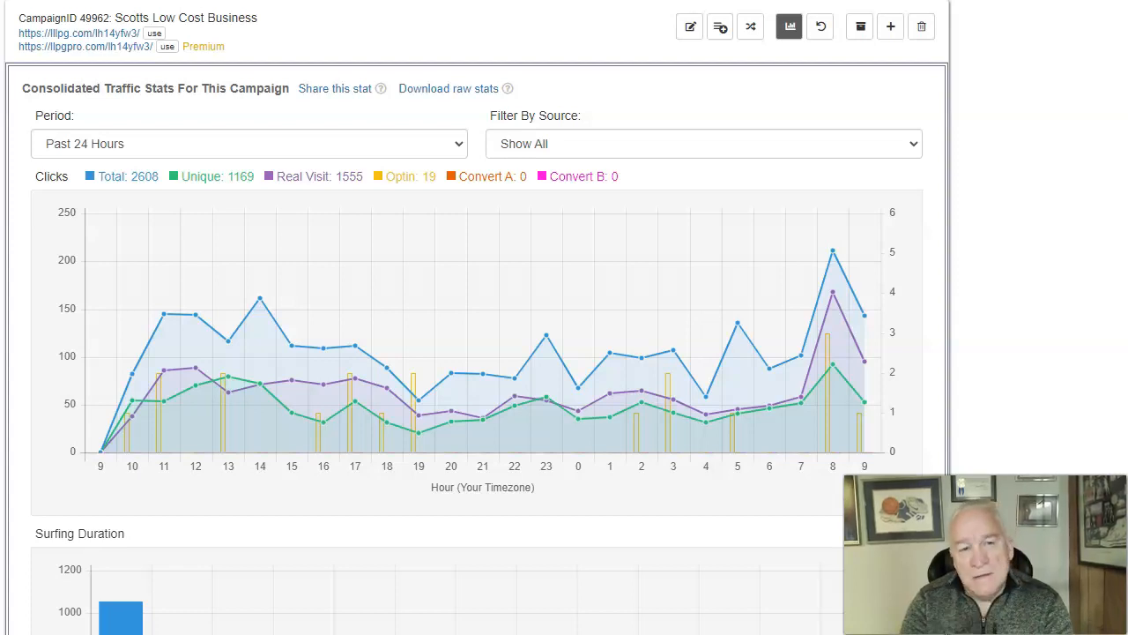
mouse_move(1122, 245)
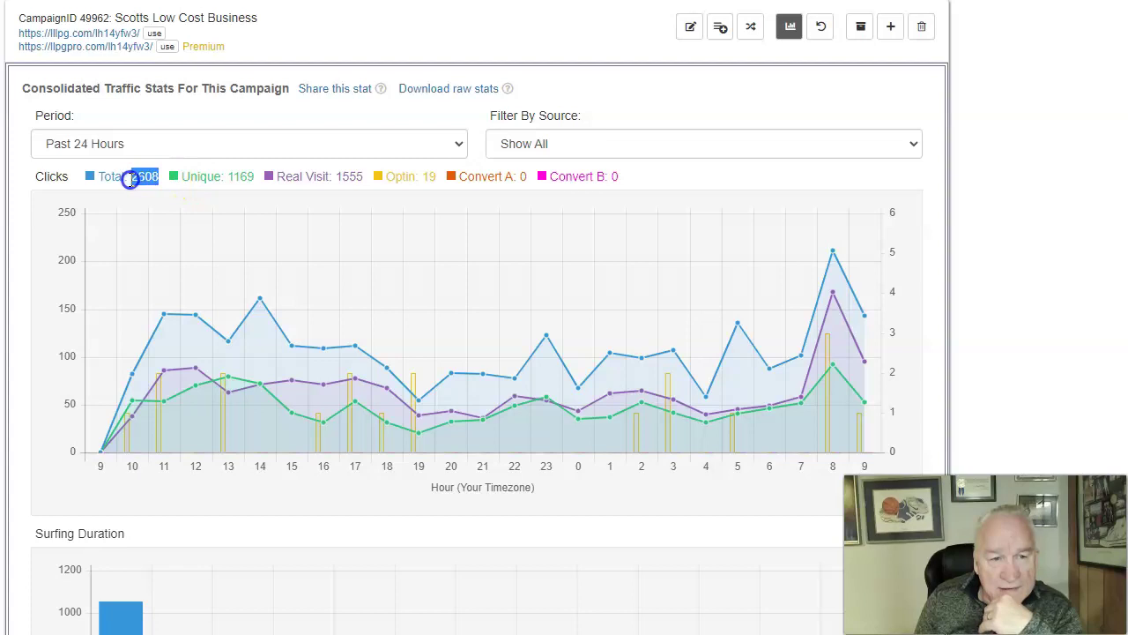
Step: Highlight the 2608 total clicks, then reveal the Stats By Source table led by freeadvertisingforyou.com
double_click(141, 176)
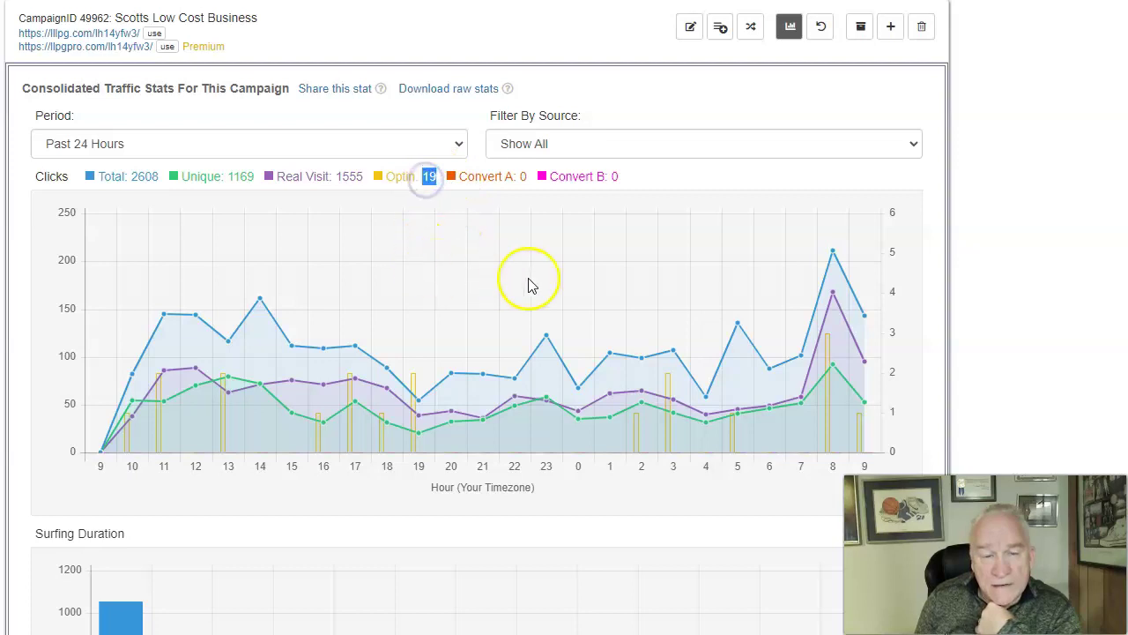
mouse_move(561, 286)
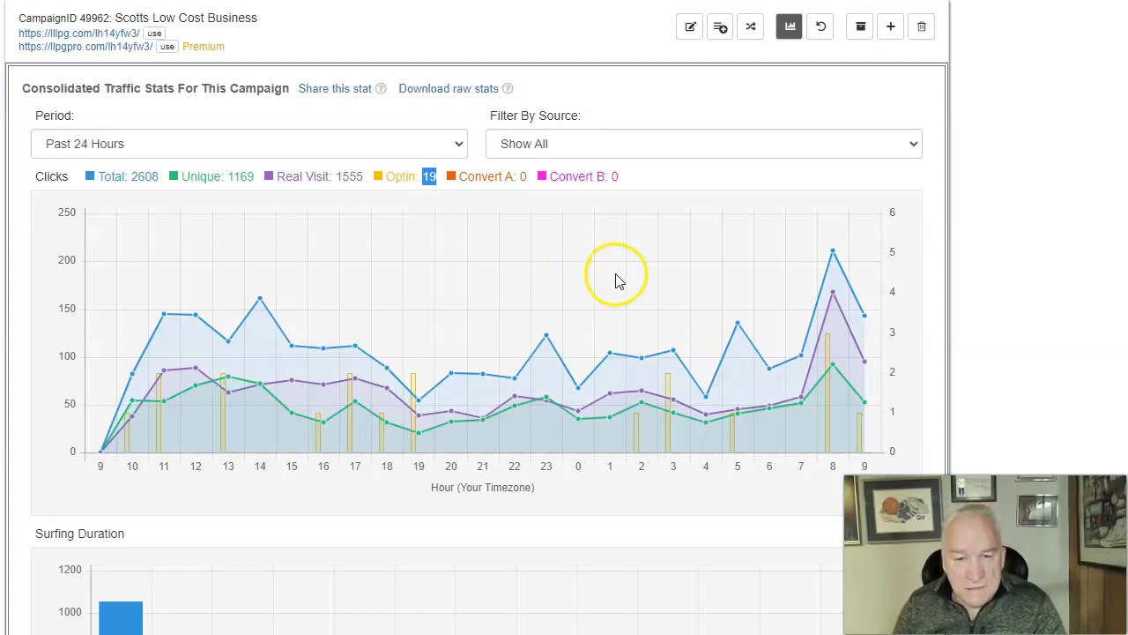
scroll("down", 3)
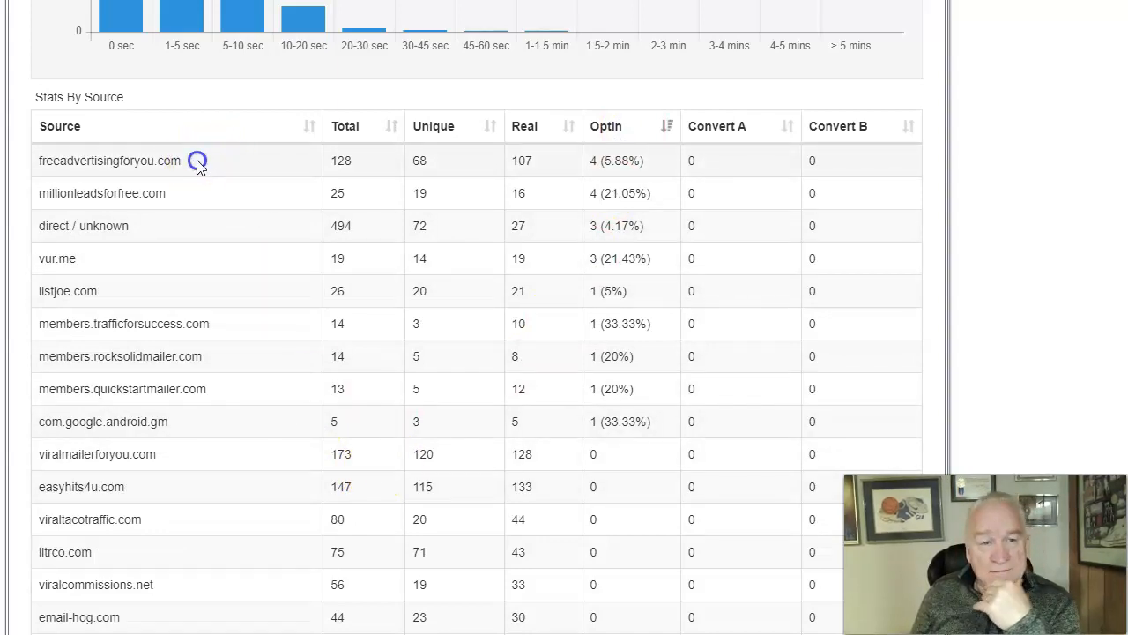
double_click(109, 161)
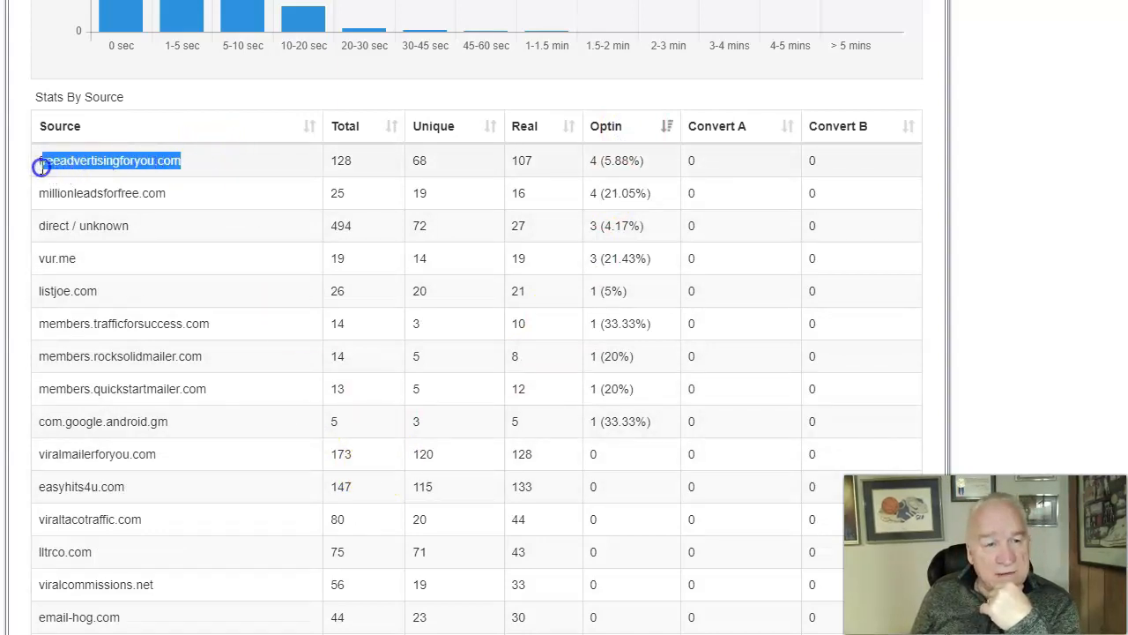
mouse_move(462, 291)
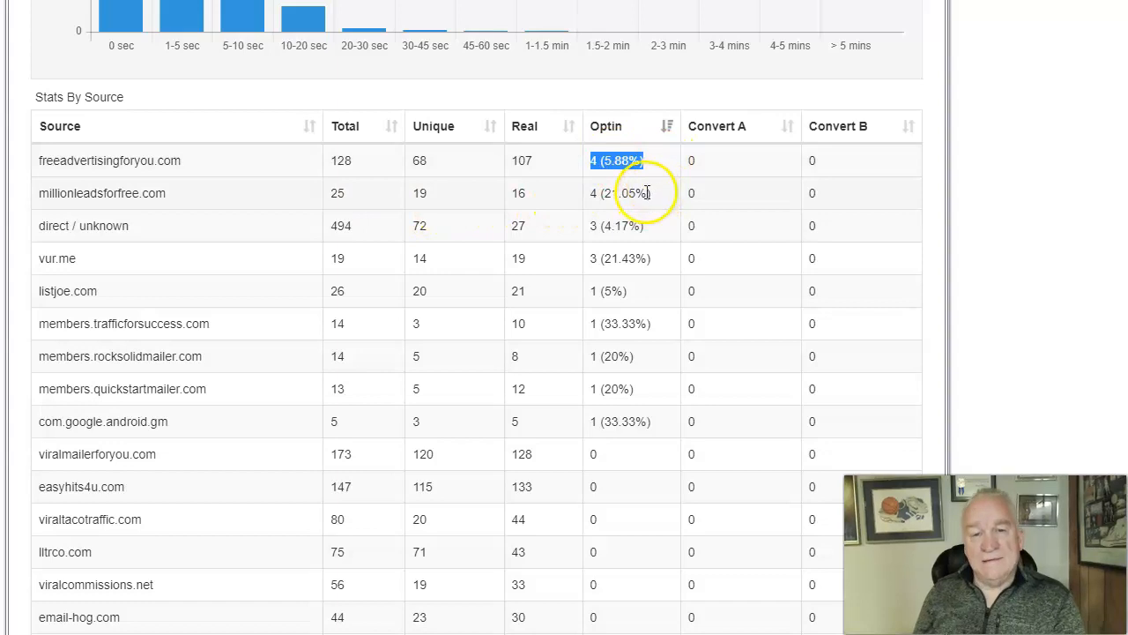
mouse_move(218, 215)
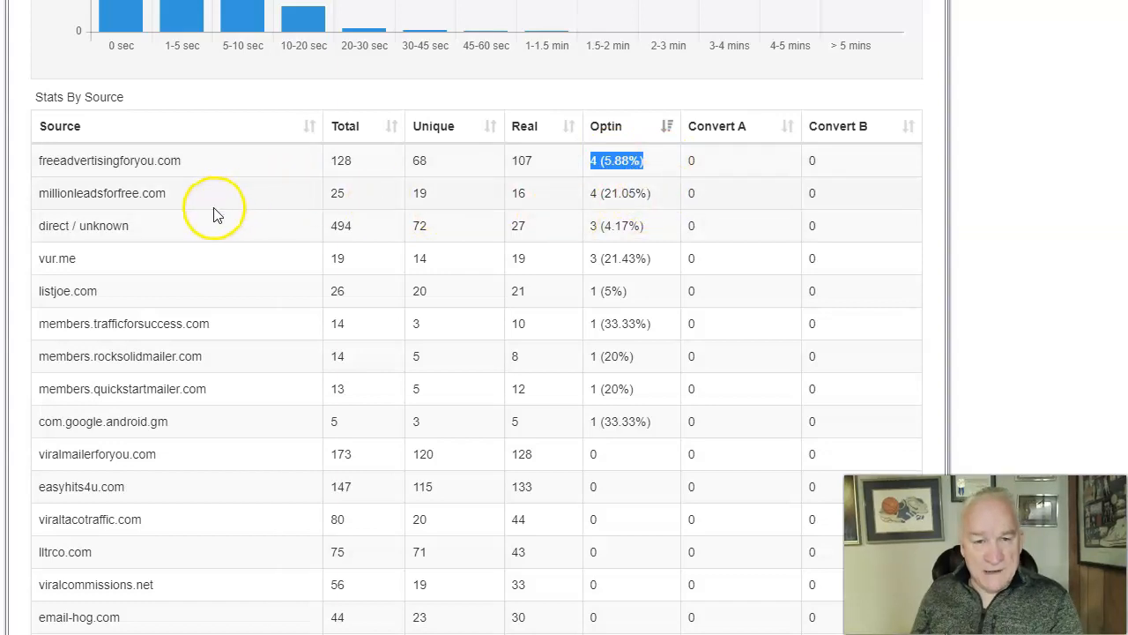
double_click(102, 192)
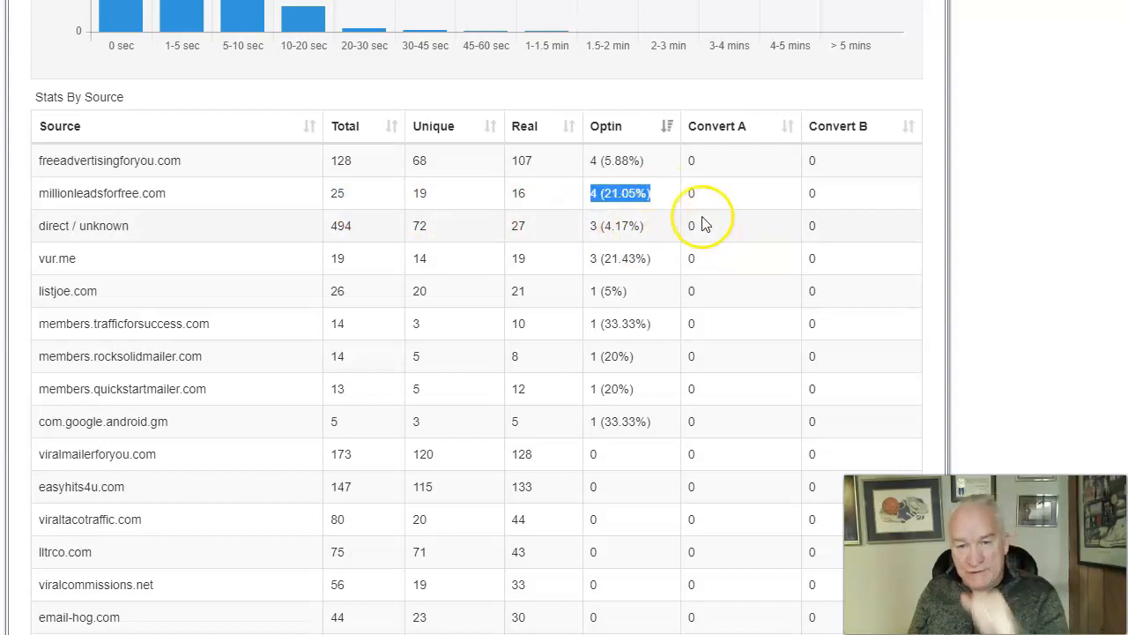
mouse_move(674, 210)
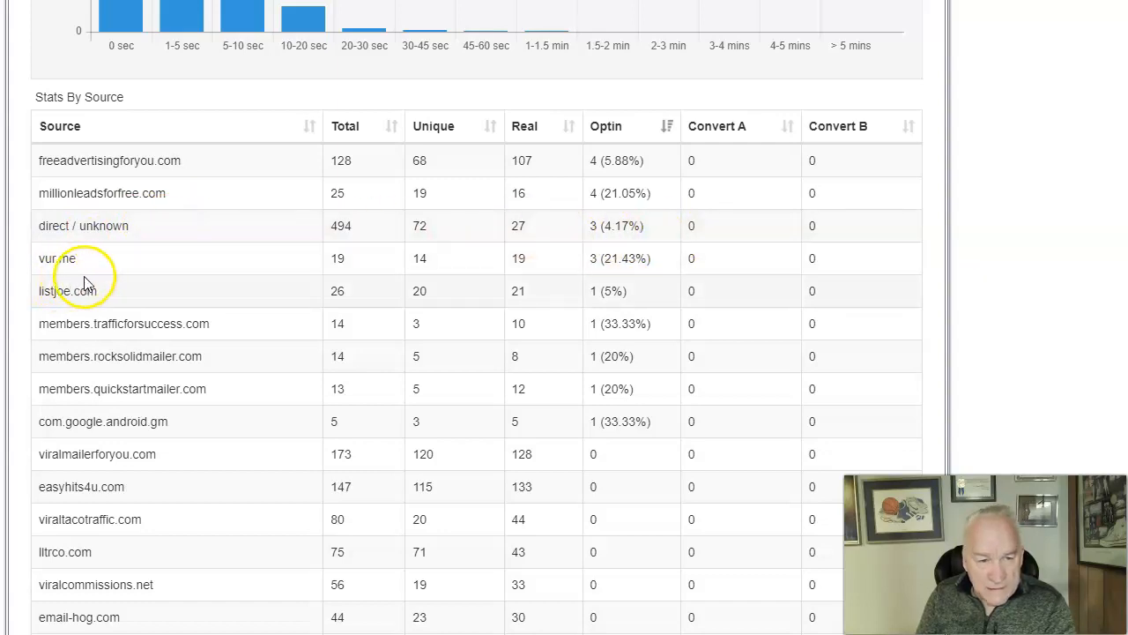
mouse_move(99, 261)
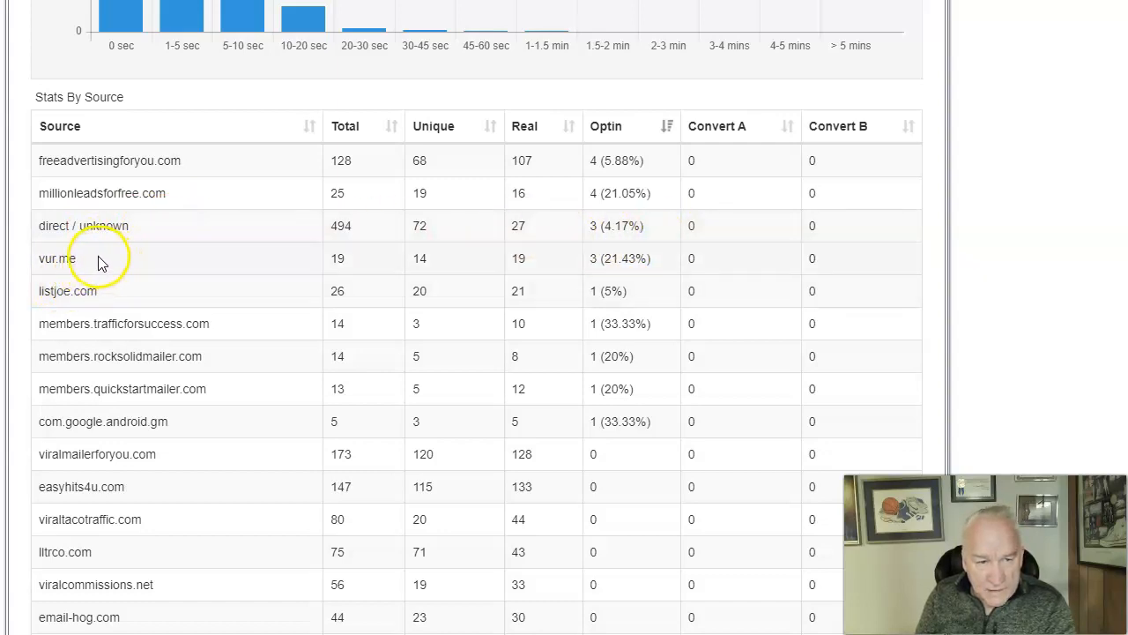
double_click(56, 257)
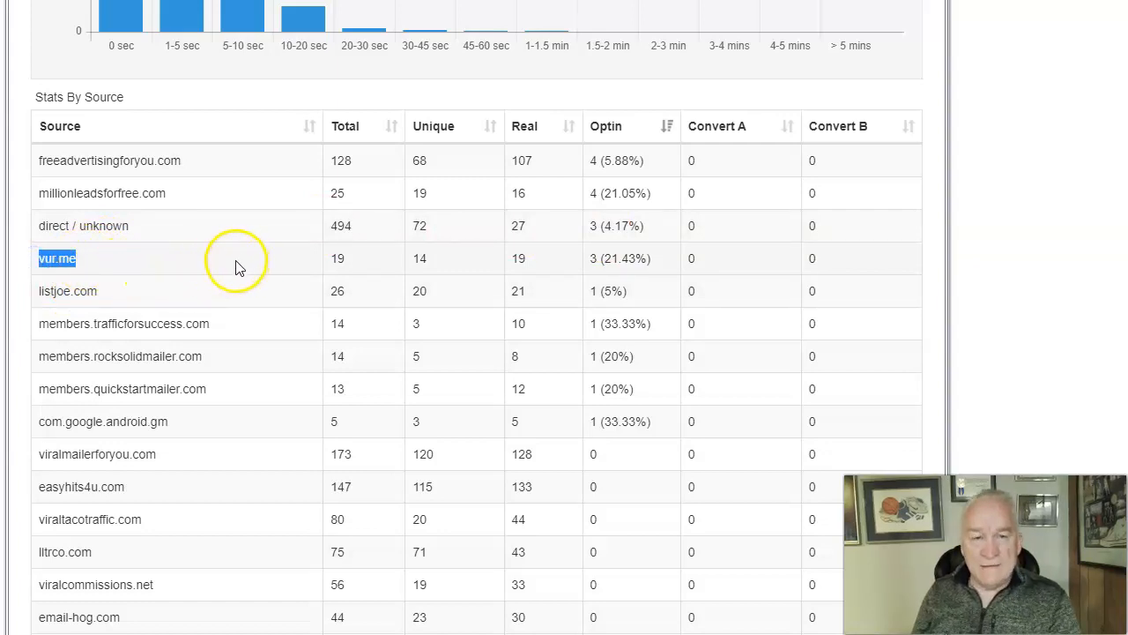
mouse_move(197, 266)
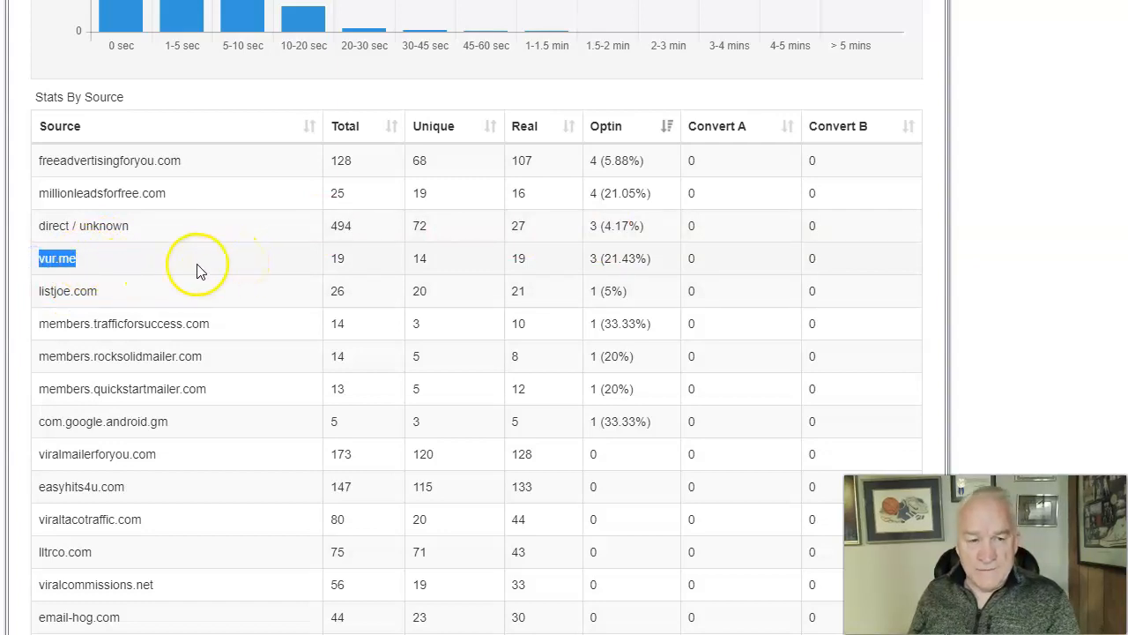
mouse_move(232, 266)
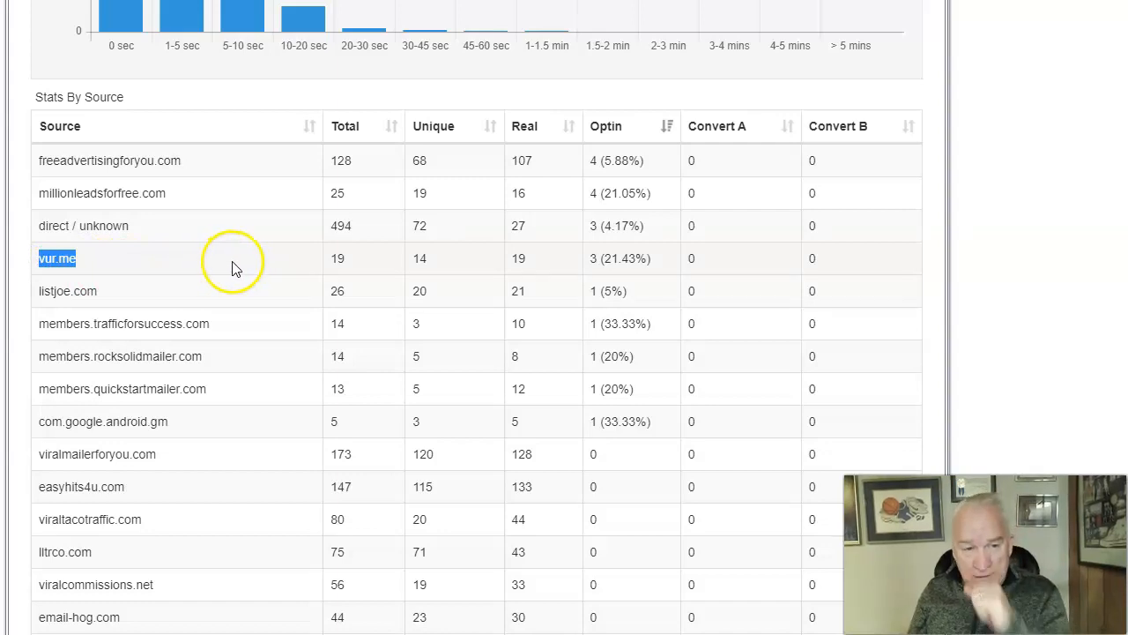
mouse_move(244, 293)
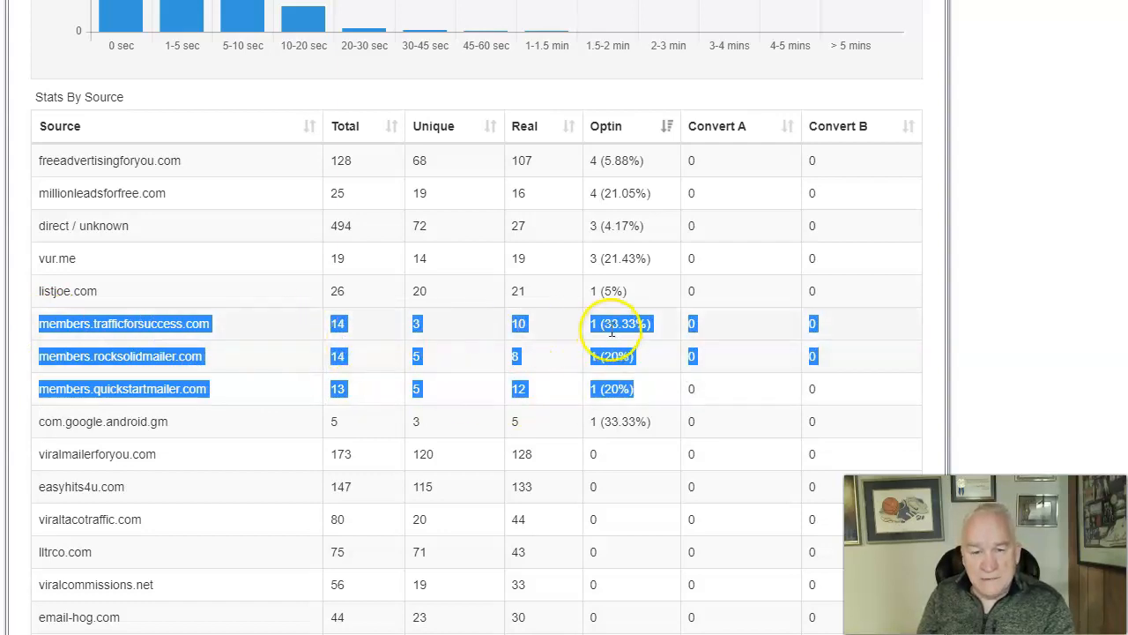
mouse_move(340, 357)
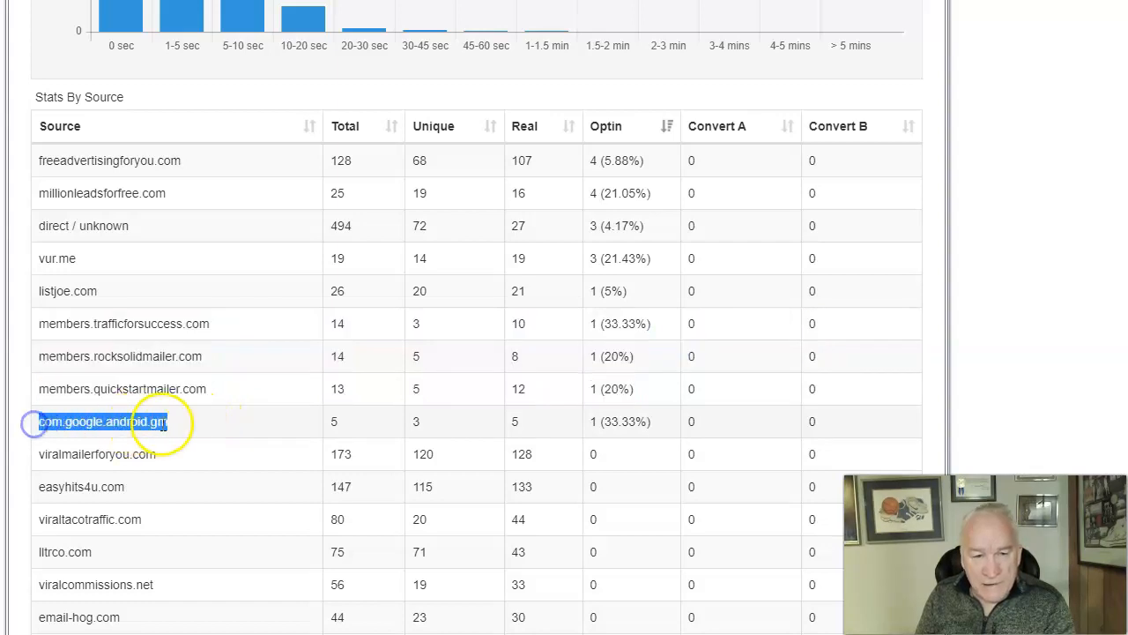
mouse_move(354, 427)
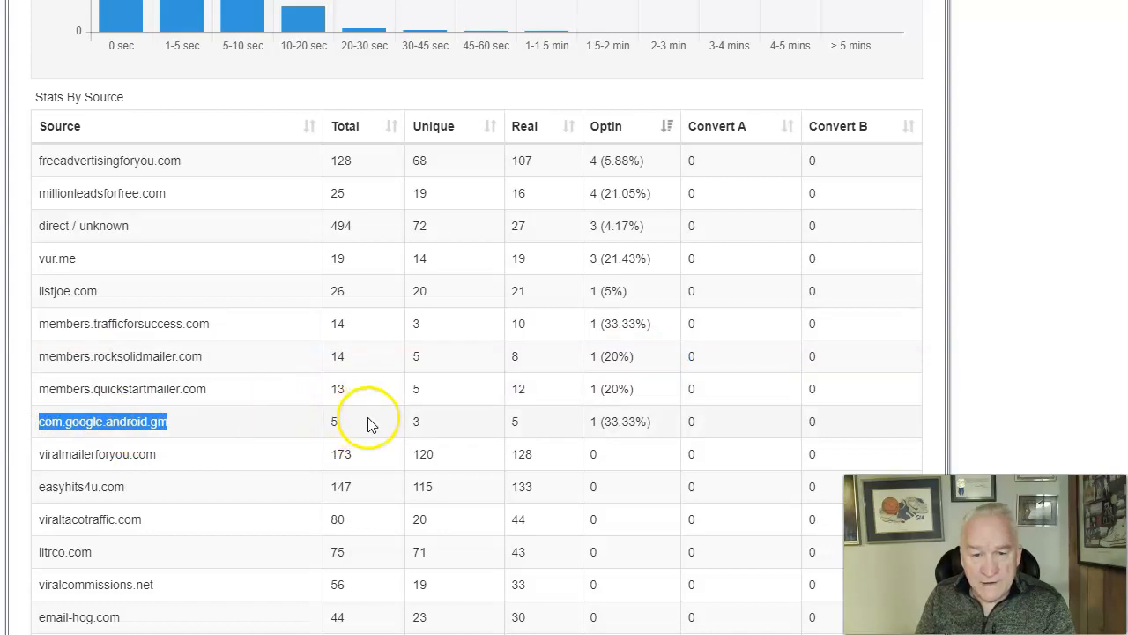
mouse_move(285, 278)
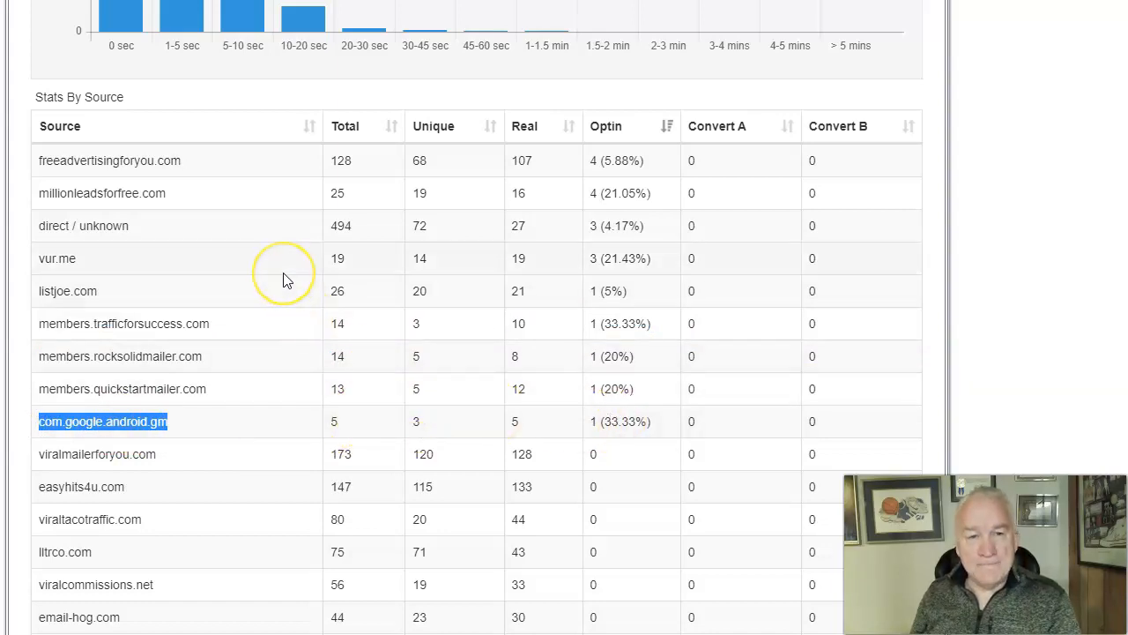
Step: Scroll back up to the Surfing Duration chart above the source stats table
scroll("up", 3)
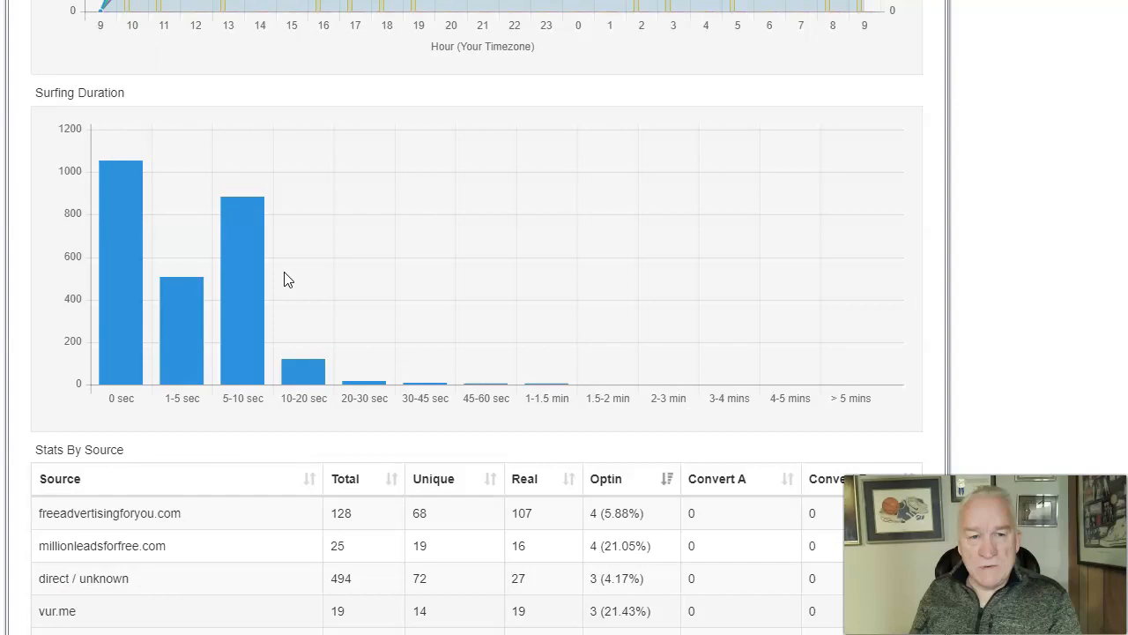